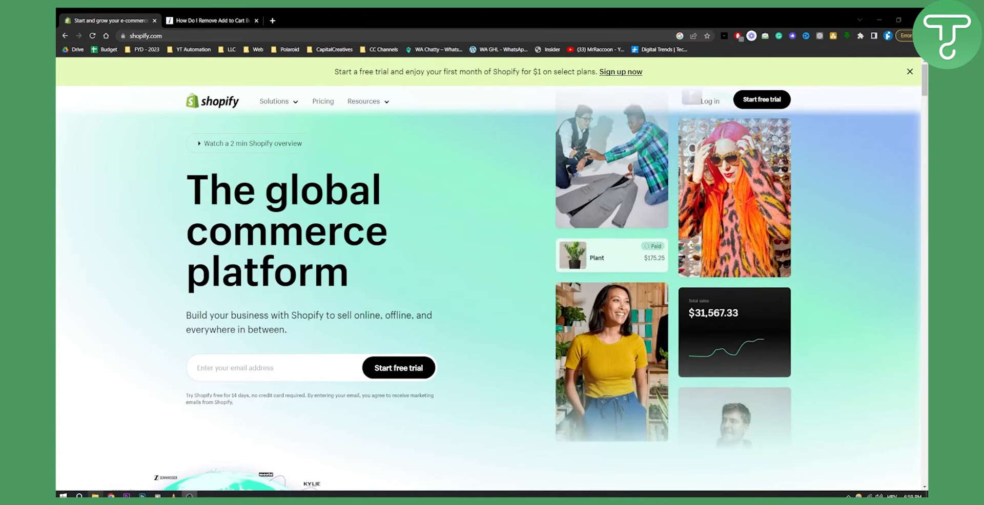
Switch to the 'How Do I Remove Add to Cart' article and scroll to the product.liquid paragraph.
{"action": "scroll", "scroll_direction": "down", "scroll_amount": 3}
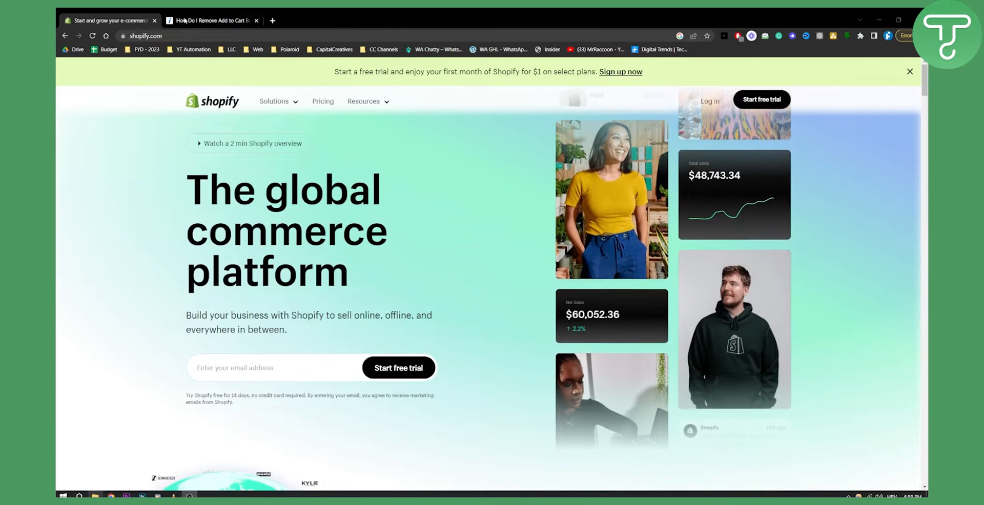
{"action": "left_click", "coordinate": [210, 20]}
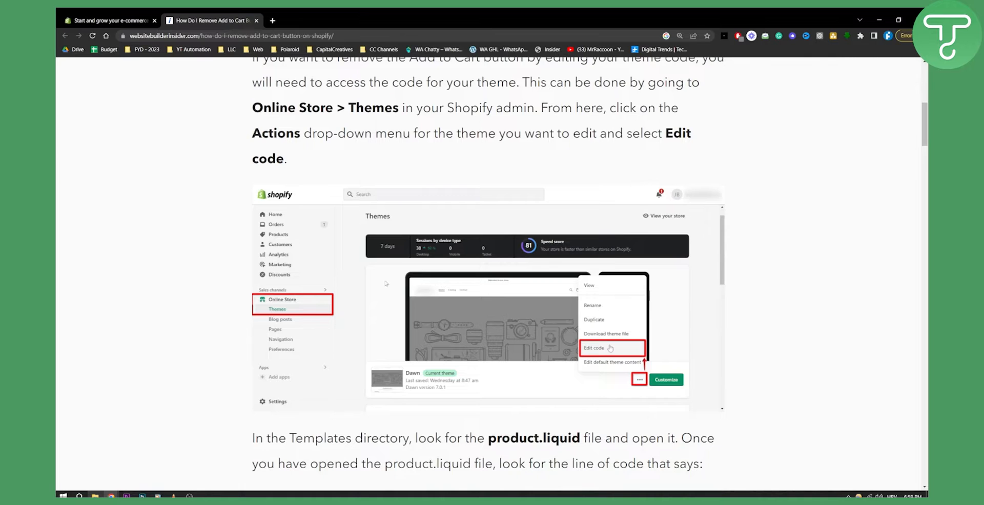
{"action": "mouse_move", "coordinate": [657, 392]}
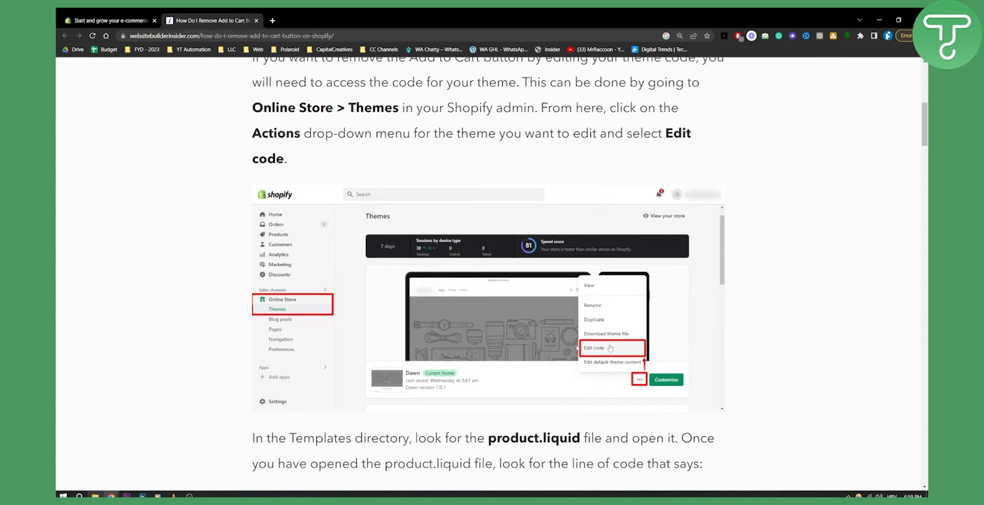
{"action": "mouse_move", "coordinate": [628, 350]}
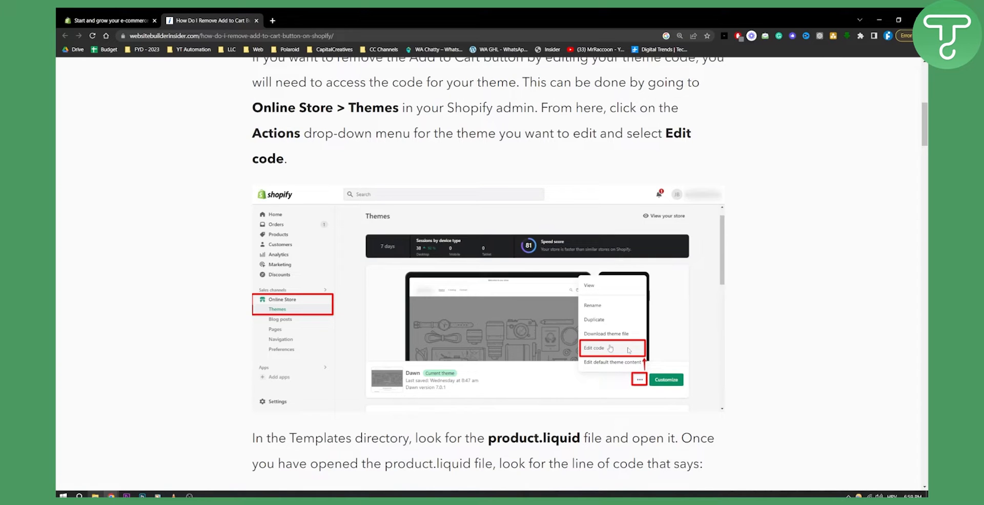
{"action": "scroll", "scroll_direction": "down", "scroll_amount": 3}
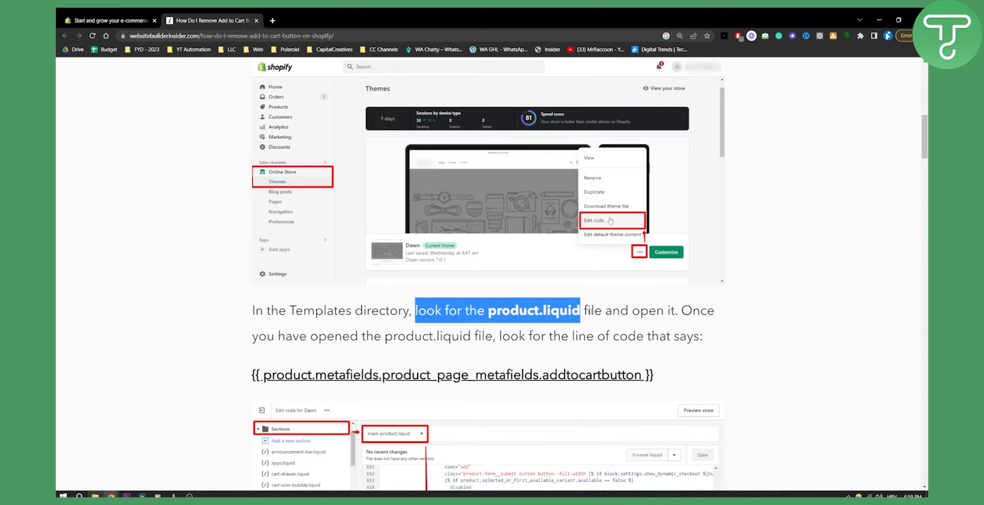
Scroll down to the {{ product.metafields.product_page_metafields.addtocartbutton }} code line.
{"action": "scroll", "scroll_direction": "down", "scroll_amount": 3}
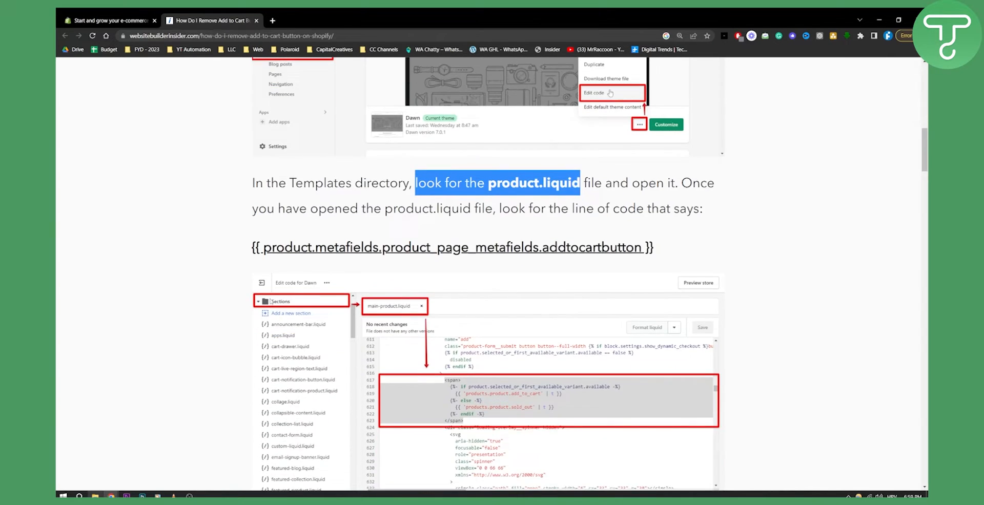
{"action": "scroll", "scroll_direction": "down", "scroll_amount": 3}
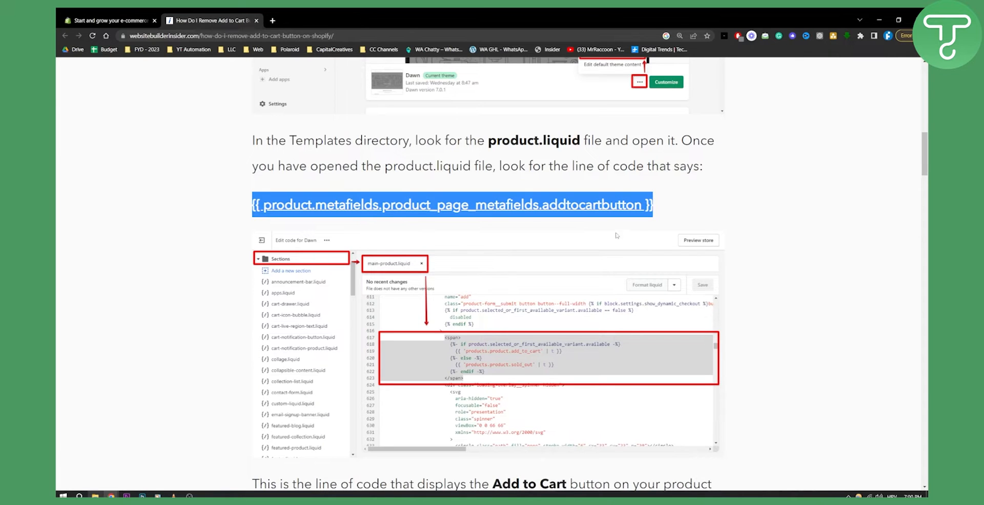
{"action": "mouse_move", "coordinate": [471, 228]}
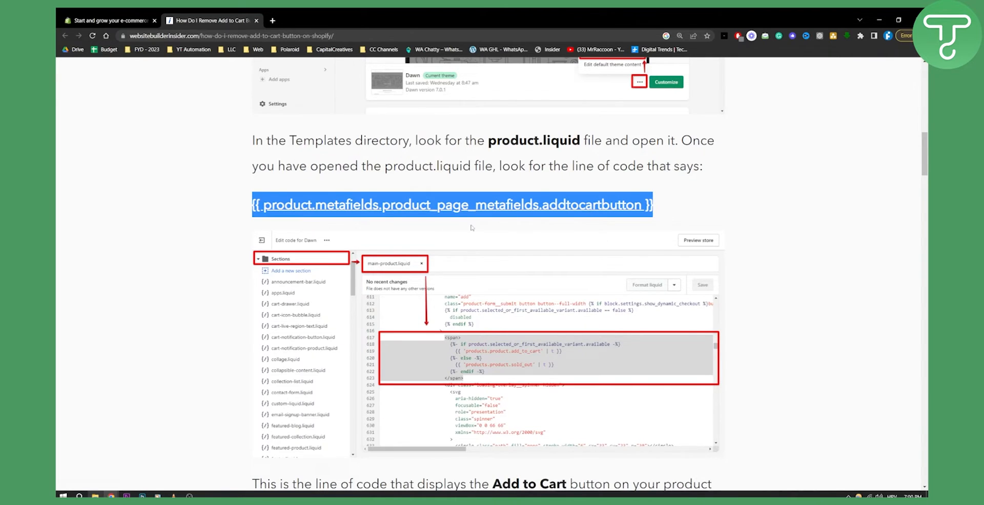
Scroll to the paragraph about deleting or replacing the line to remove Add to Cart.
{"action": "scroll", "scroll_direction": "down", "scroll_amount": 3}
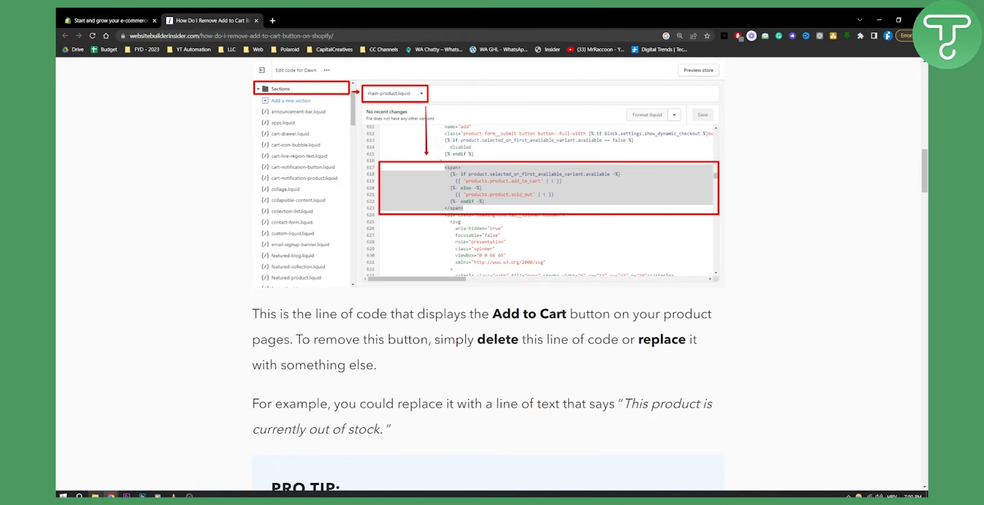
{"action": "mouse_move", "coordinate": [639, 200]}
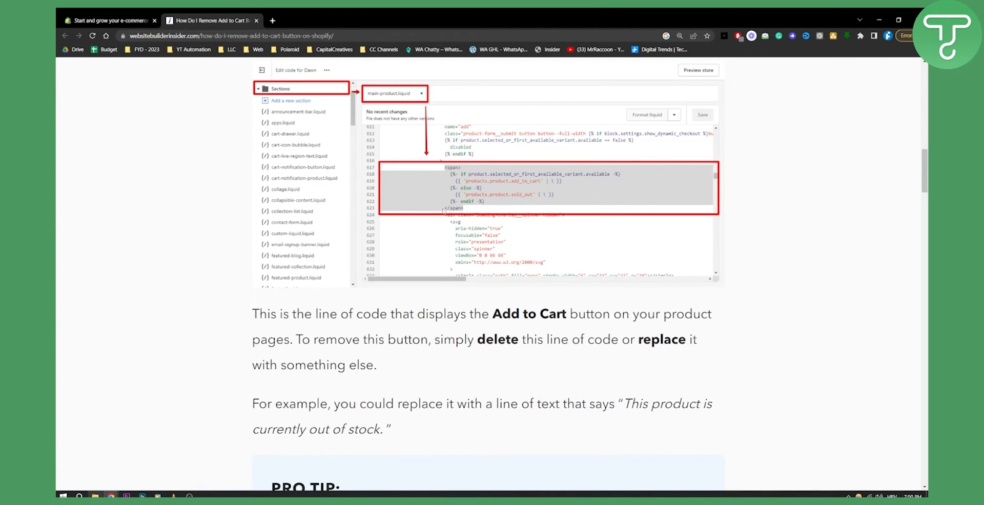
{"action": "mouse_move", "coordinate": [424, 217]}
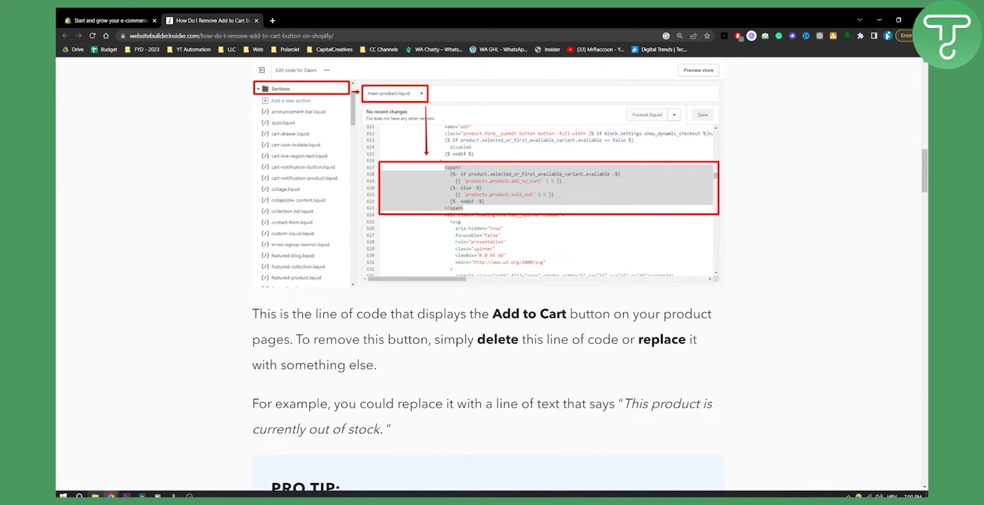
Scroll back up to the highlighted addtocartbutton line and its code screenshot.
{"action": "scroll", "scroll_direction": "up", "scroll_amount": 3}
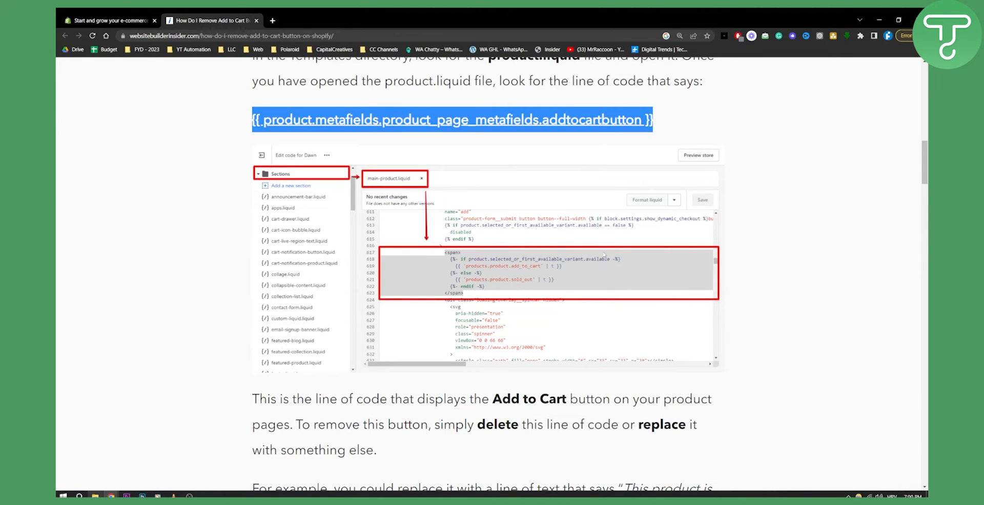
{"action": "mouse_move", "coordinate": [869, 263]}
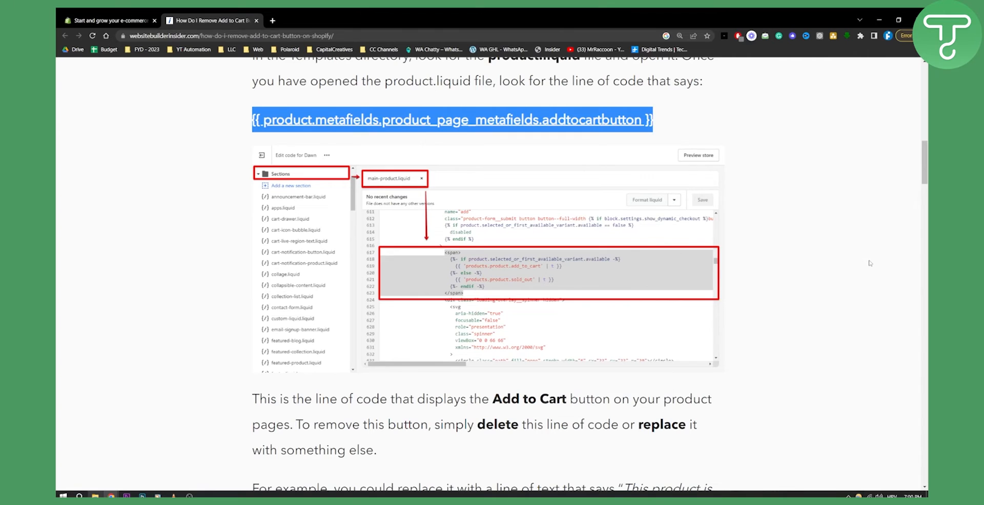
{"action": "mouse_move", "coordinate": [857, 249]}
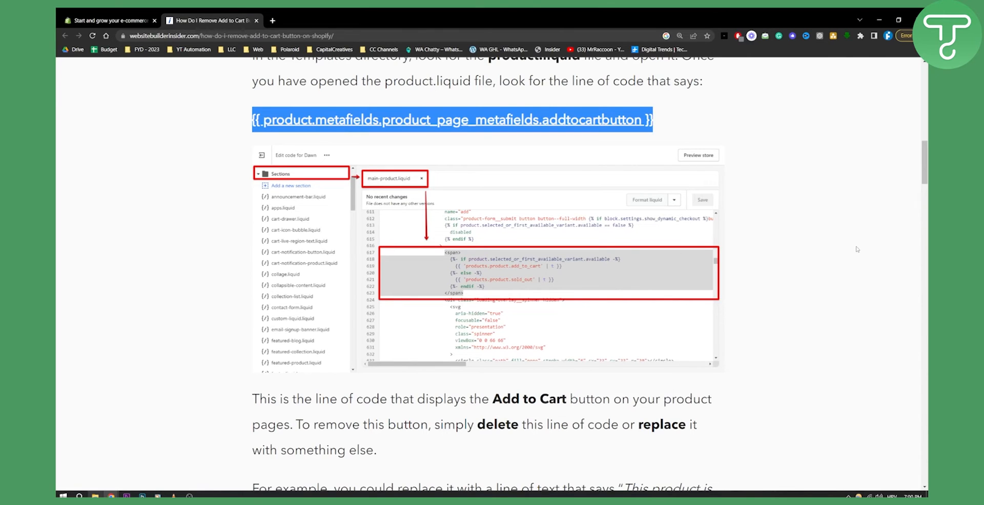